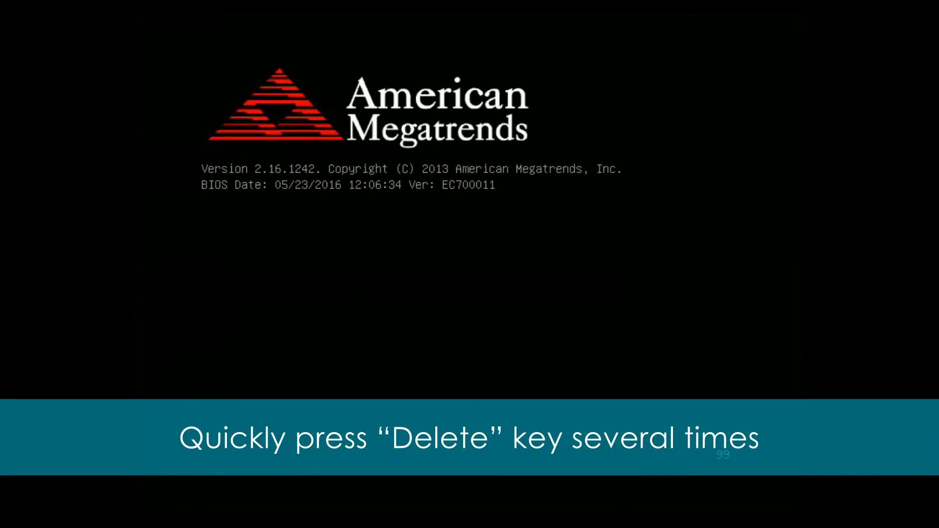
- Enter the AMI Aptio Setup Utility during POST with Delete
{"action": "key", "text": "delete"}
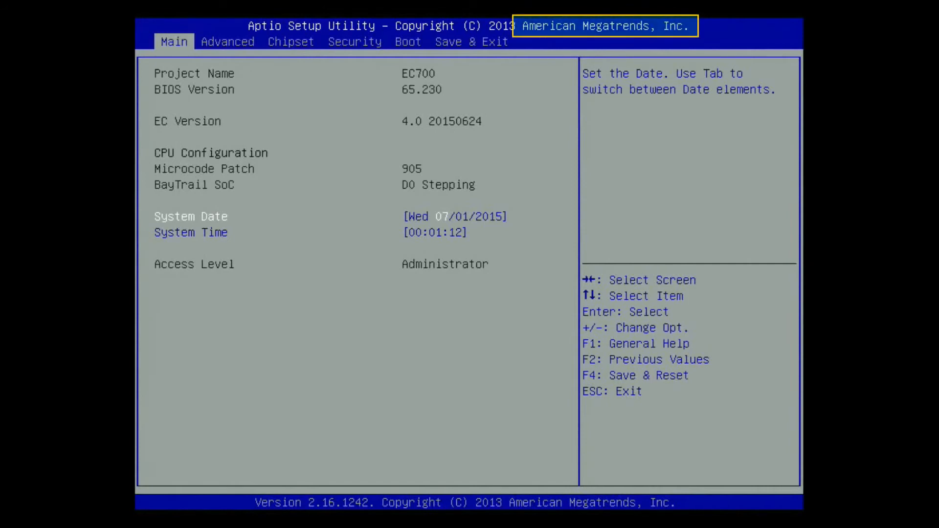
- Go to the Advanced tab to reach Serial Port 1 Configuration
{"action": "left_click", "coordinate": [228, 41]}
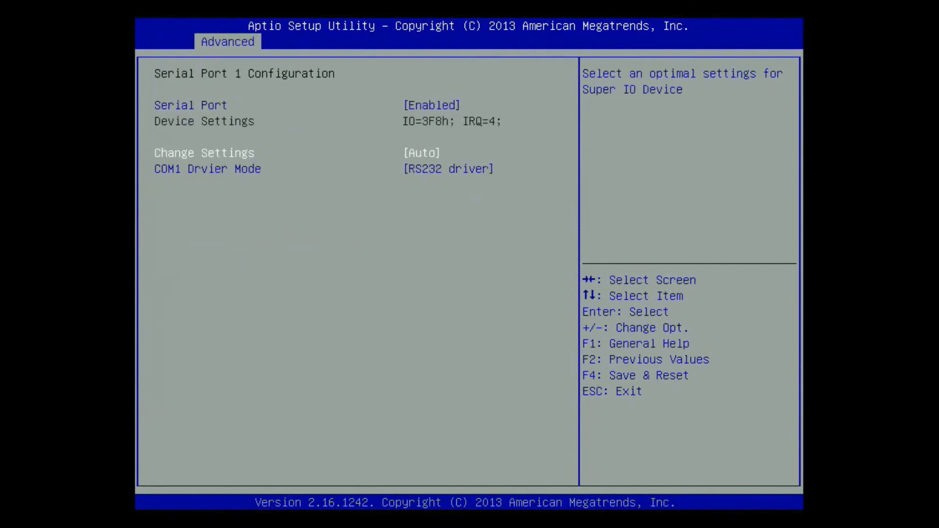
- Reboot the second machine, enter InsydeH2O Setup with Delete and switch to Advanced
{"action": "key", "text": "Enter"}
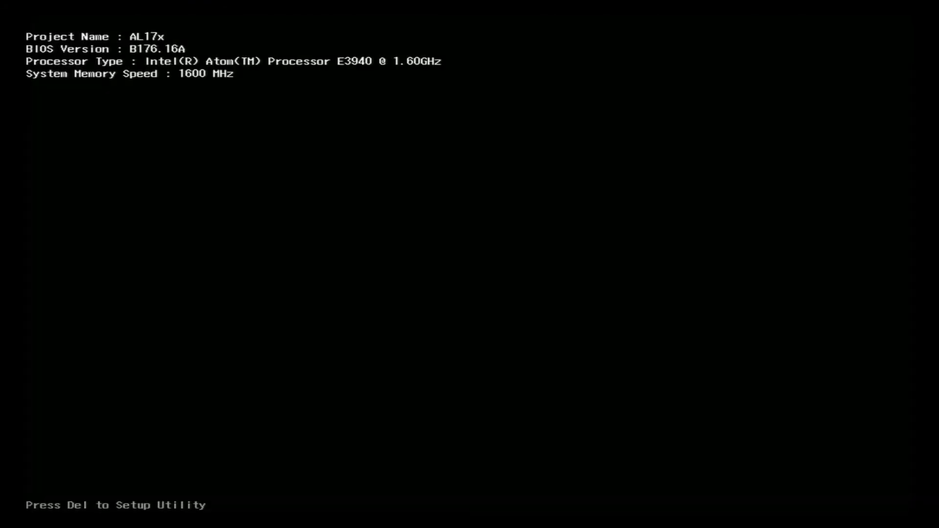
{"action": "key", "text": "Delete"}
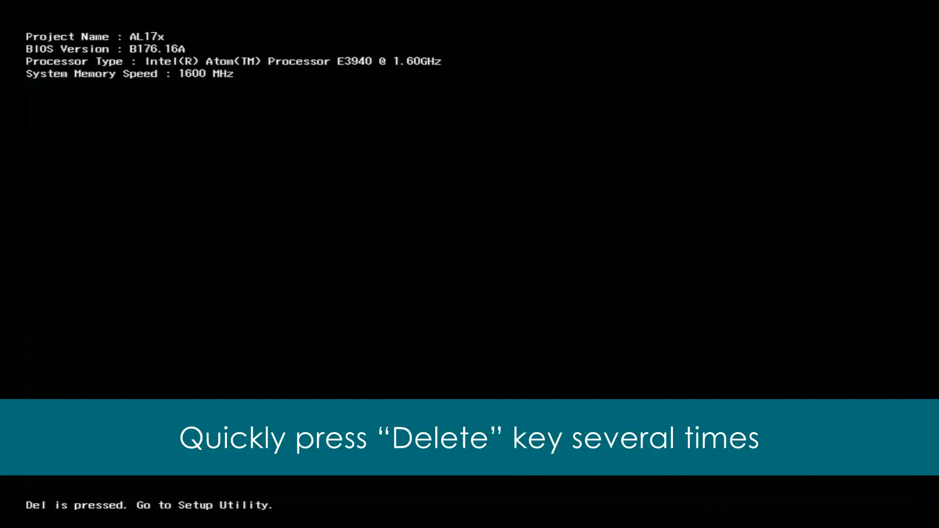
{"action": "key", "text": "Delete"}
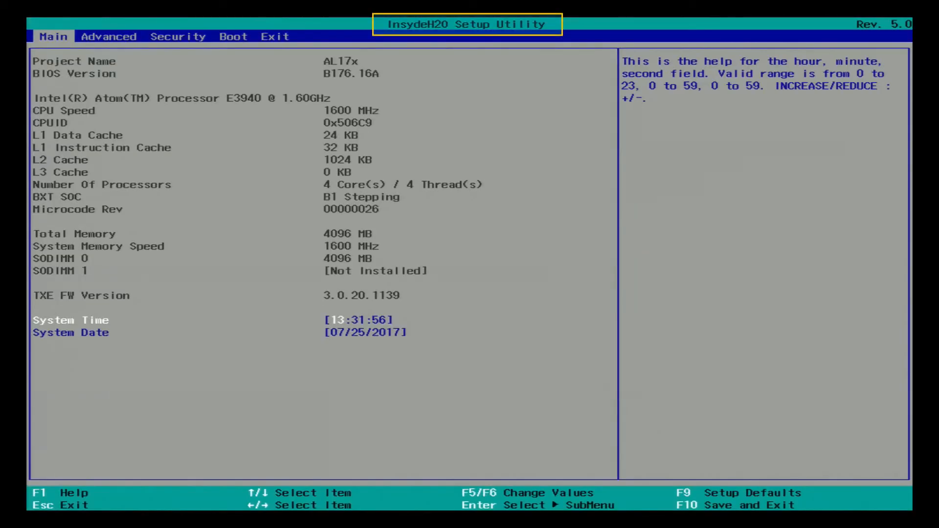
{"action": "left_click", "coordinate": [109, 36]}
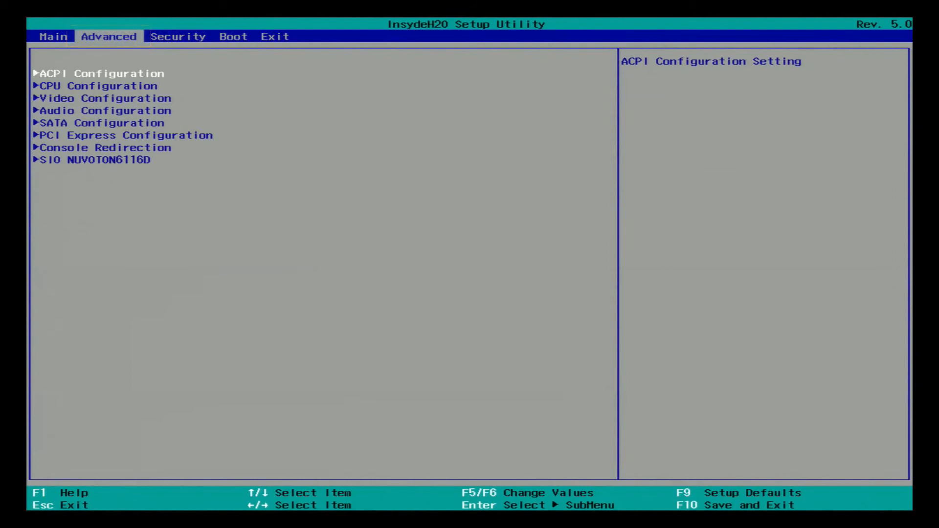
- Select the SIO NUVOTON6116D entry listing COM Ports 1 to 6
{"action": "key", "text": "Down"}
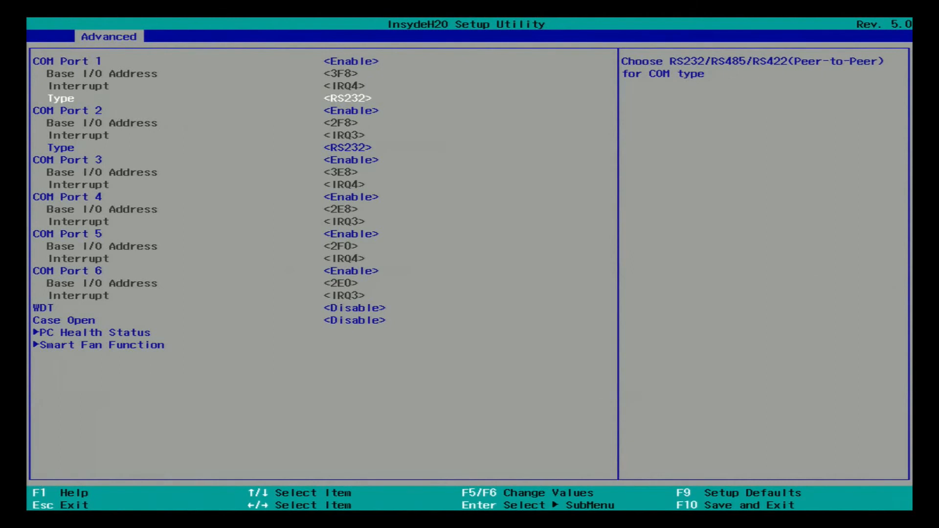
- Change COM Port 1's type from RS232 to RS485 with F6
{"action": "key", "text": "Enter"}
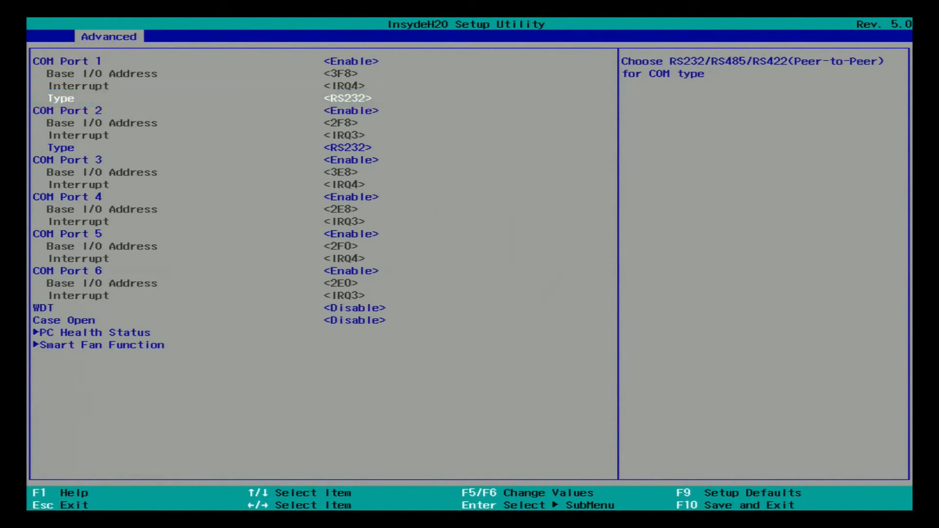
{"action": "key", "text": "F6"}
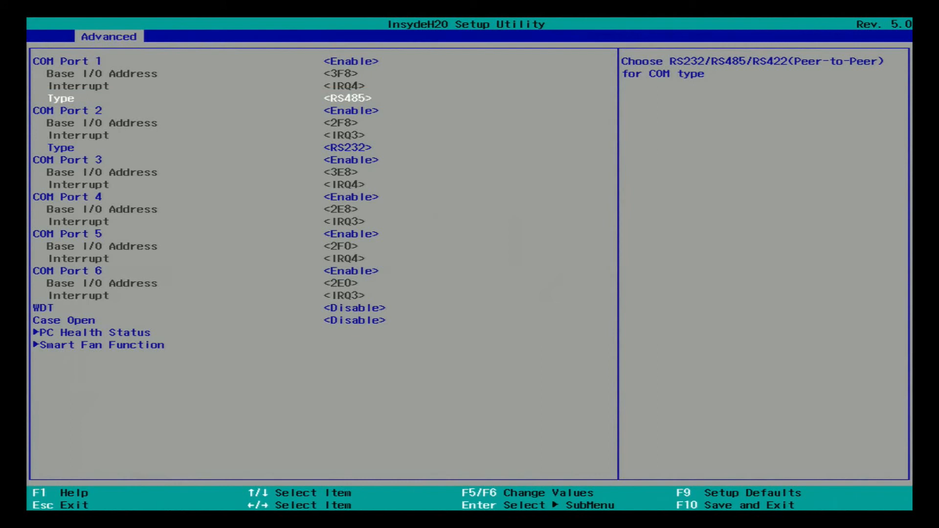